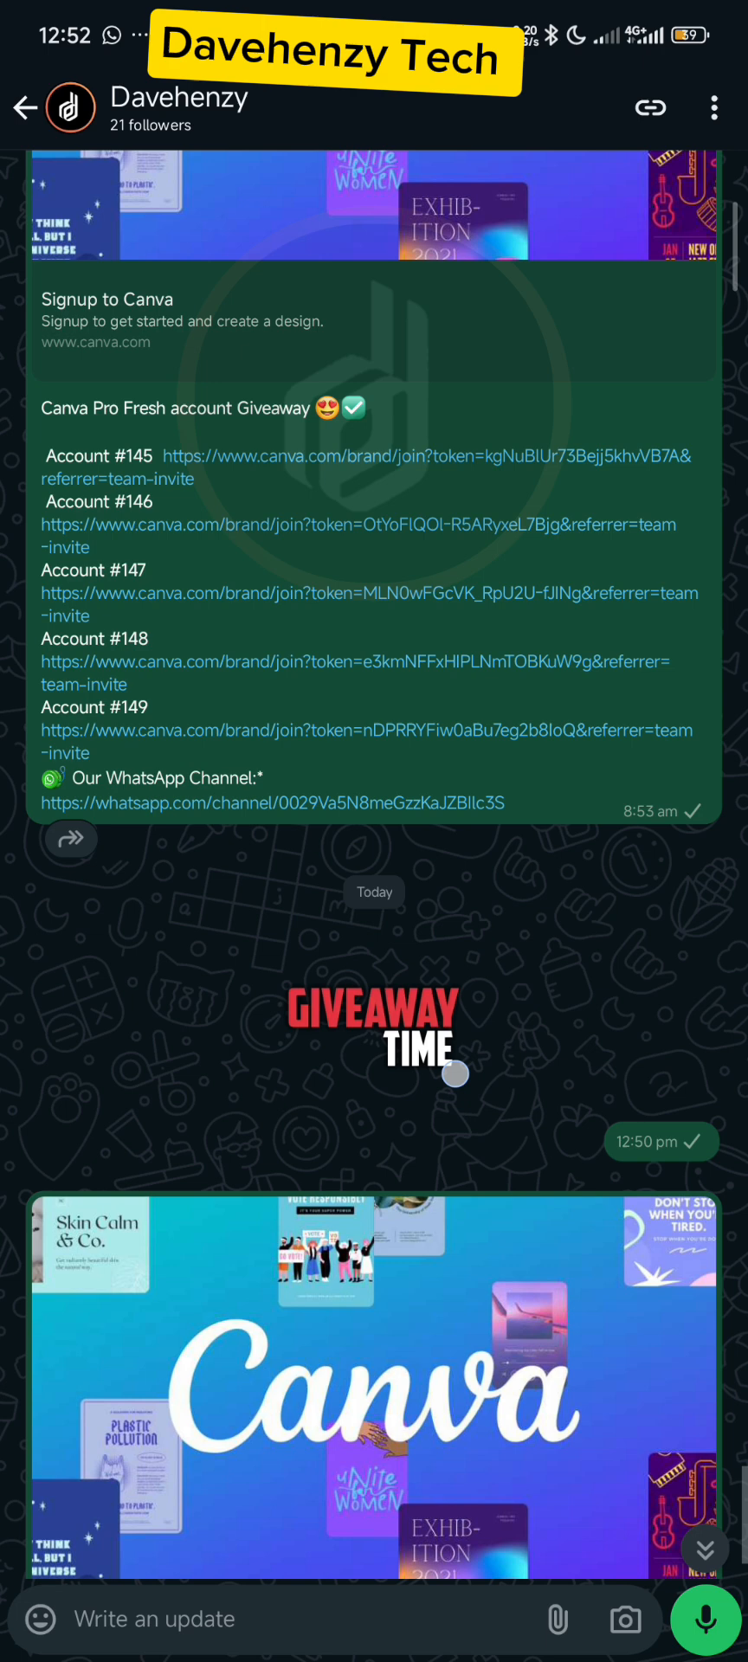
Browse to the Instagram Posts row and open the Pro 'Trendy Casual Outfit' template in the editor
{"action": "scroll", "scroll_direction": "down", "scroll_amount": 3}
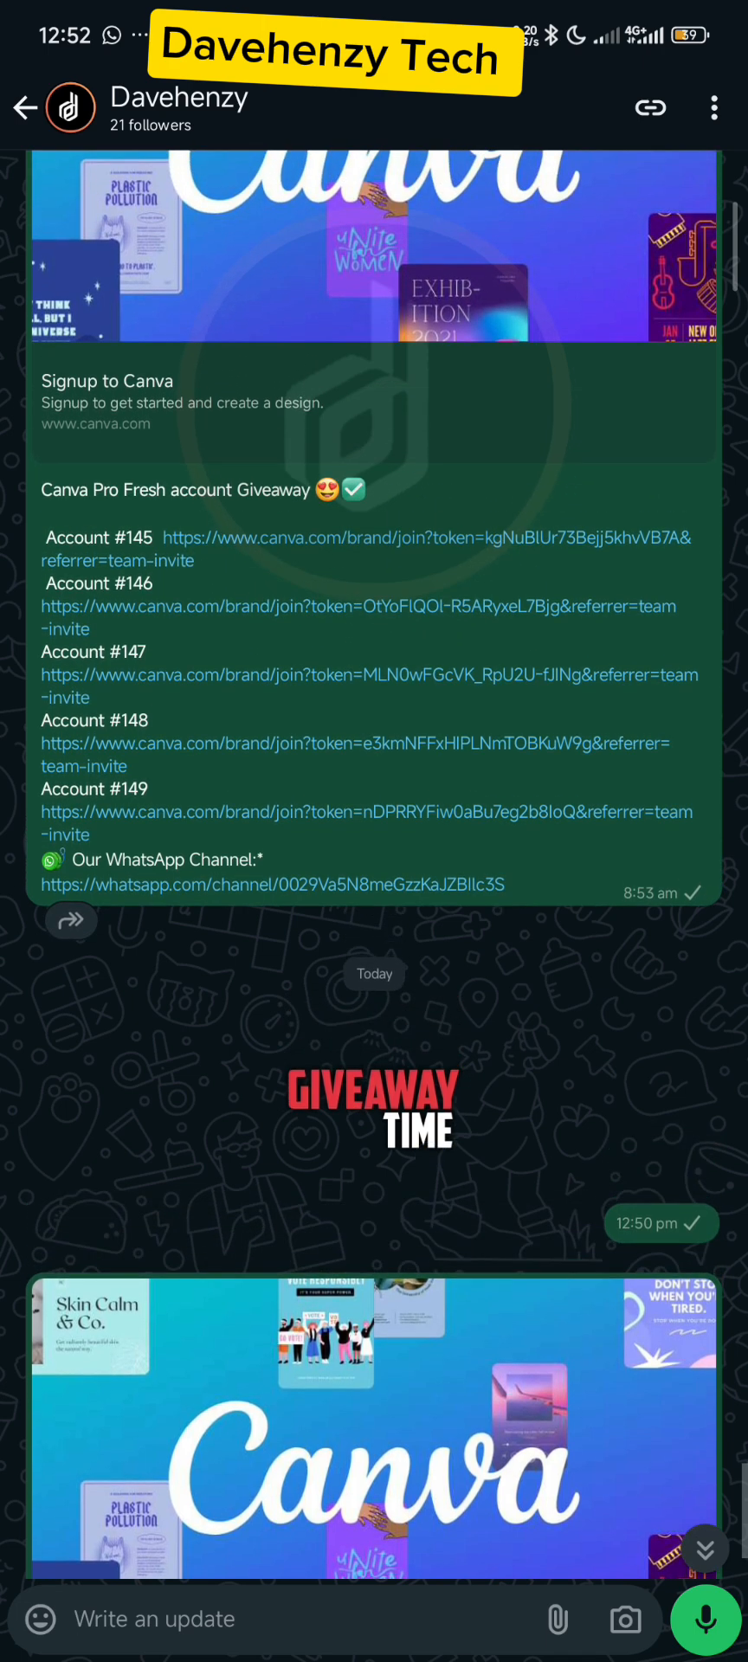
{"action": "scroll", "scroll_direction": "down", "scroll_amount": 3}
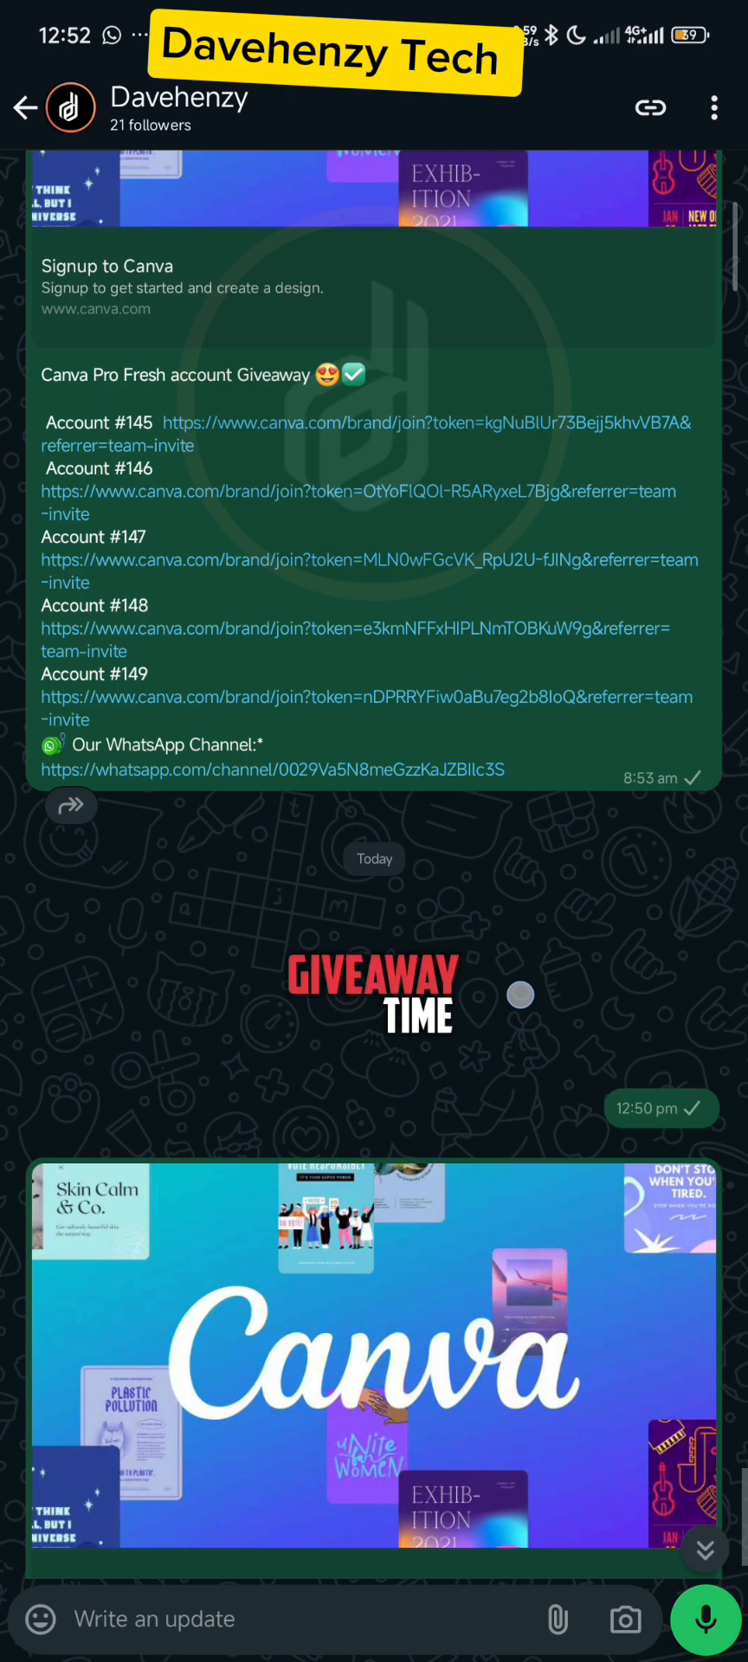
{"action": "scroll", "scroll_direction": "down", "scroll_amount": 3}
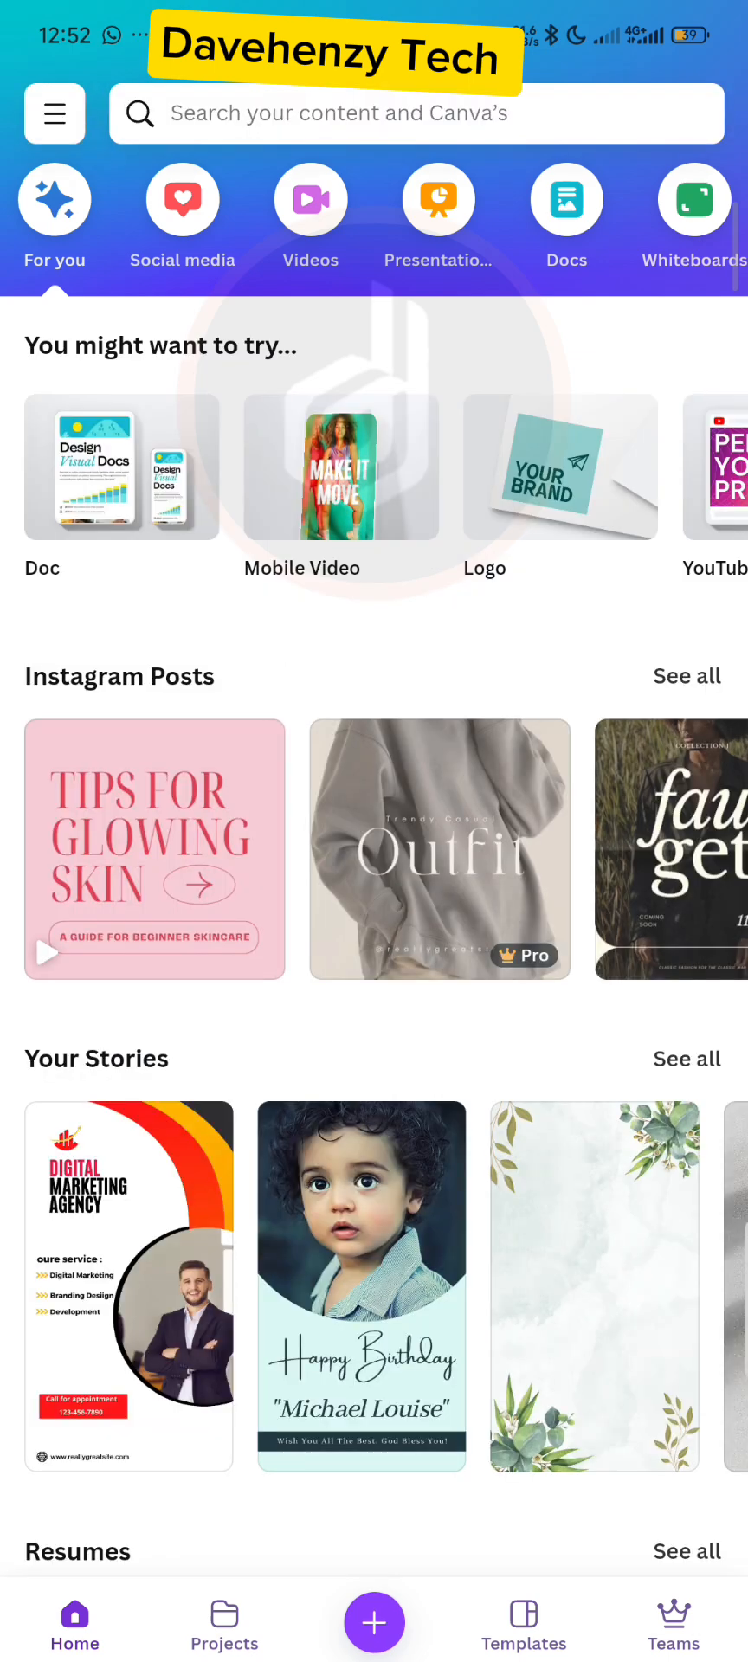
{"action": "scroll", "scroll_direction": "down", "scroll_amount": 3}
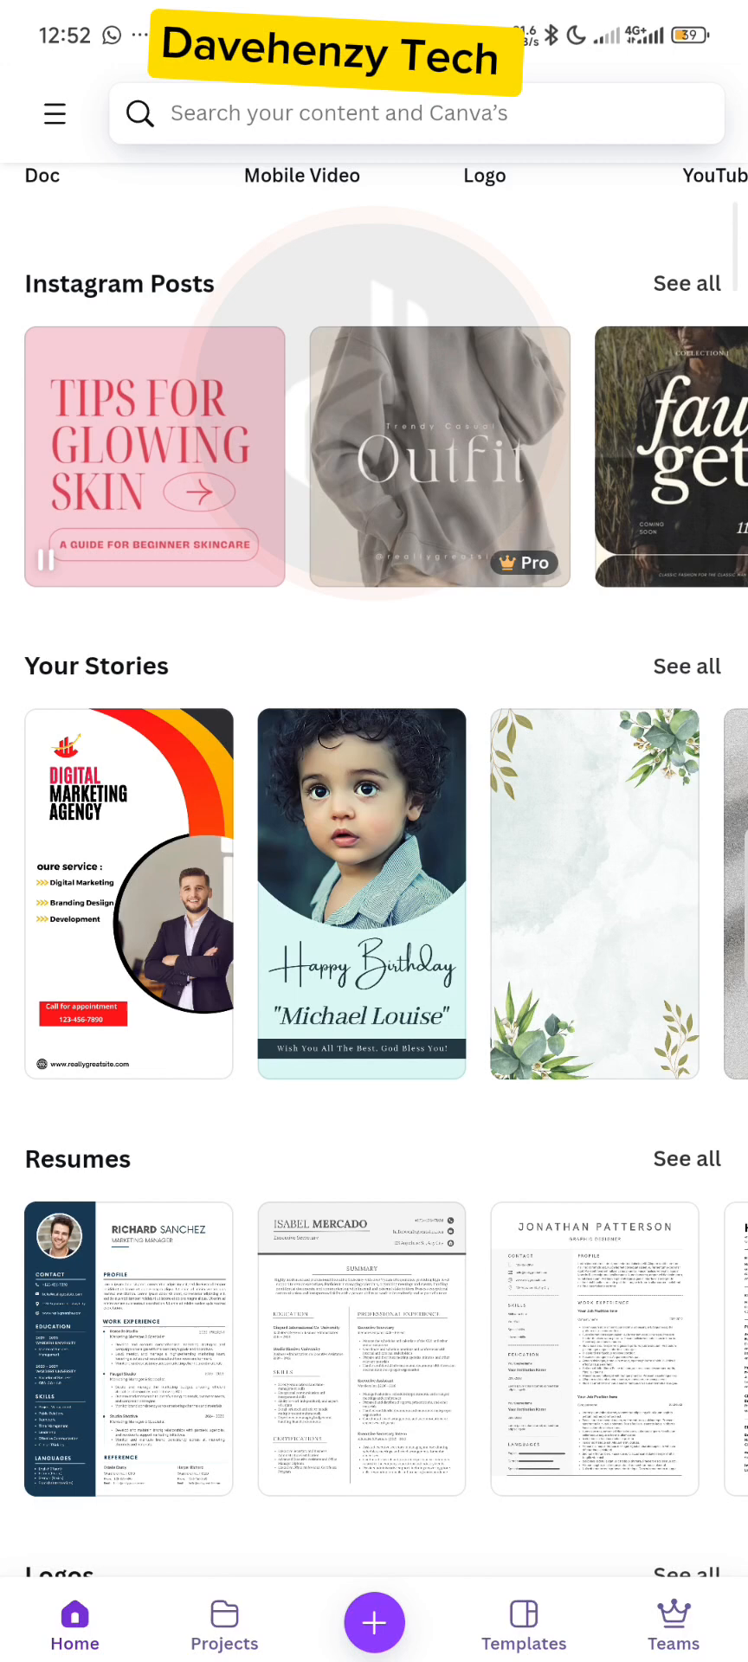
{"action": "scroll", "scroll_direction": "left", "scroll_amount": 3}
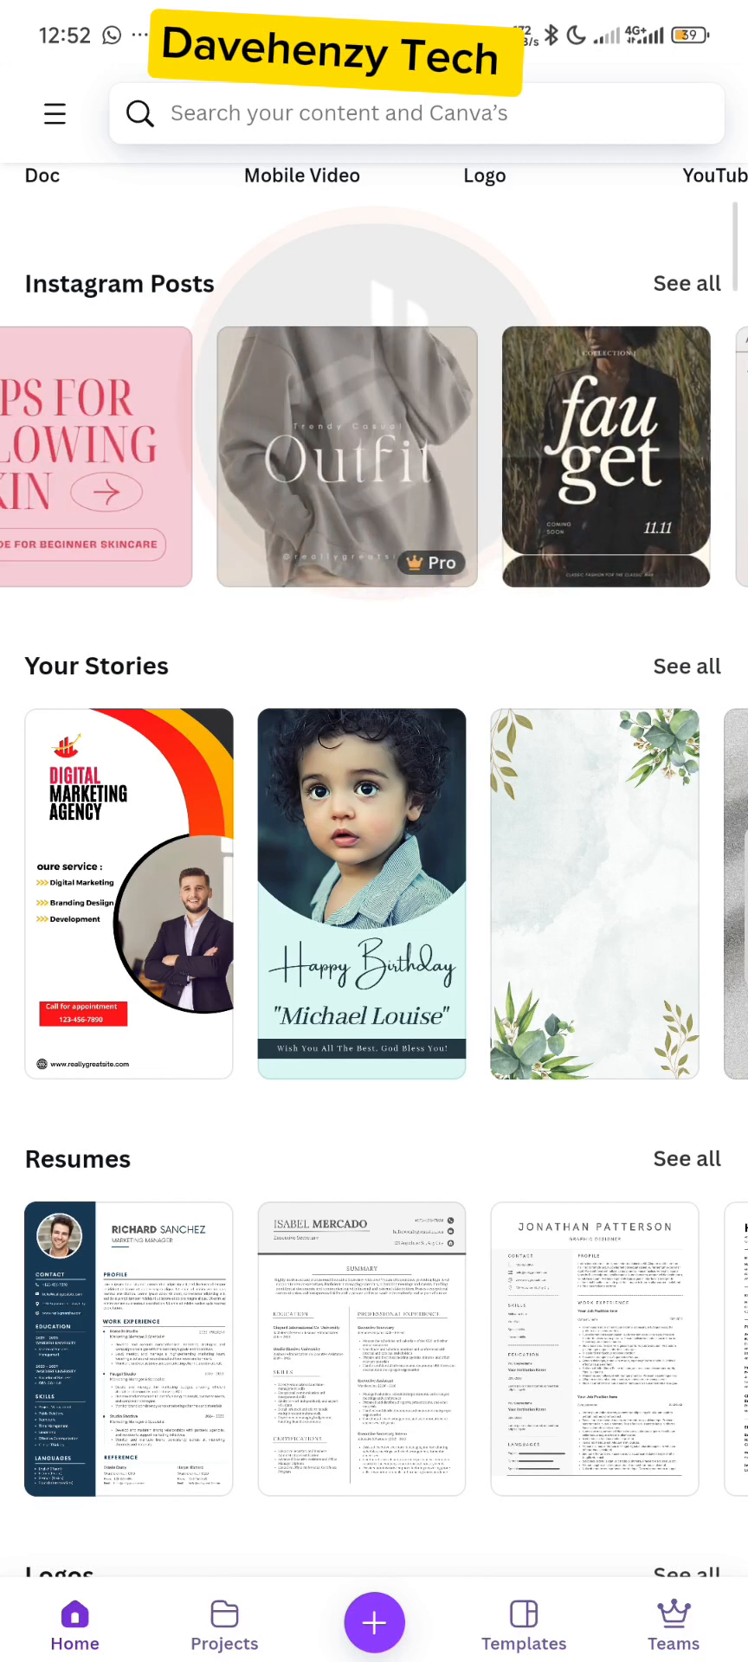
{"action": "left_click", "coordinate": [346, 455]}
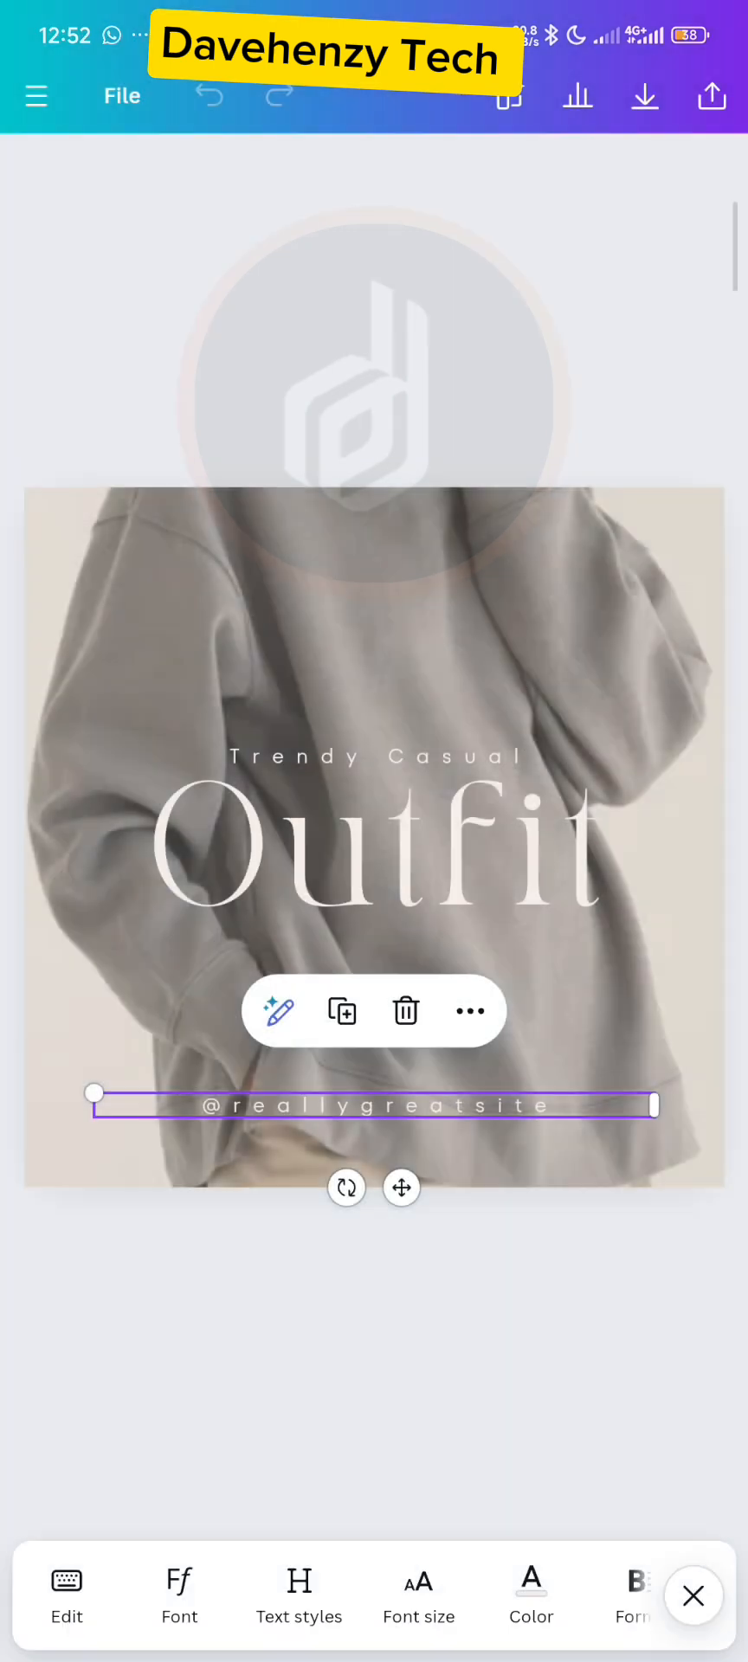
Review the Outfit template's download settings (SVG, transparent background), then exit to the home page
{"action": "left_click", "coordinate": [711, 95]}
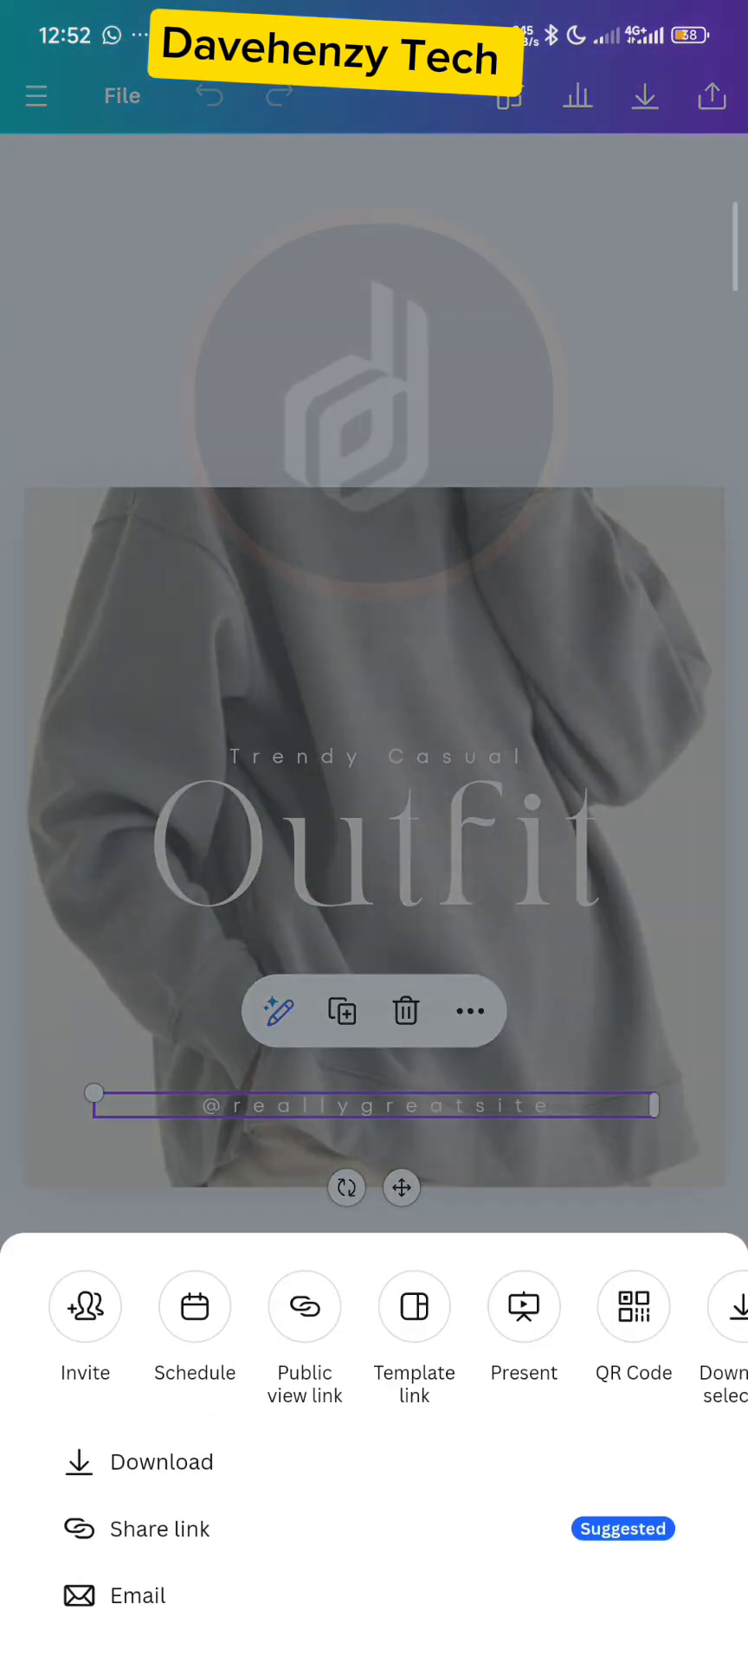
{"action": "left_click", "coordinate": [162, 1461]}
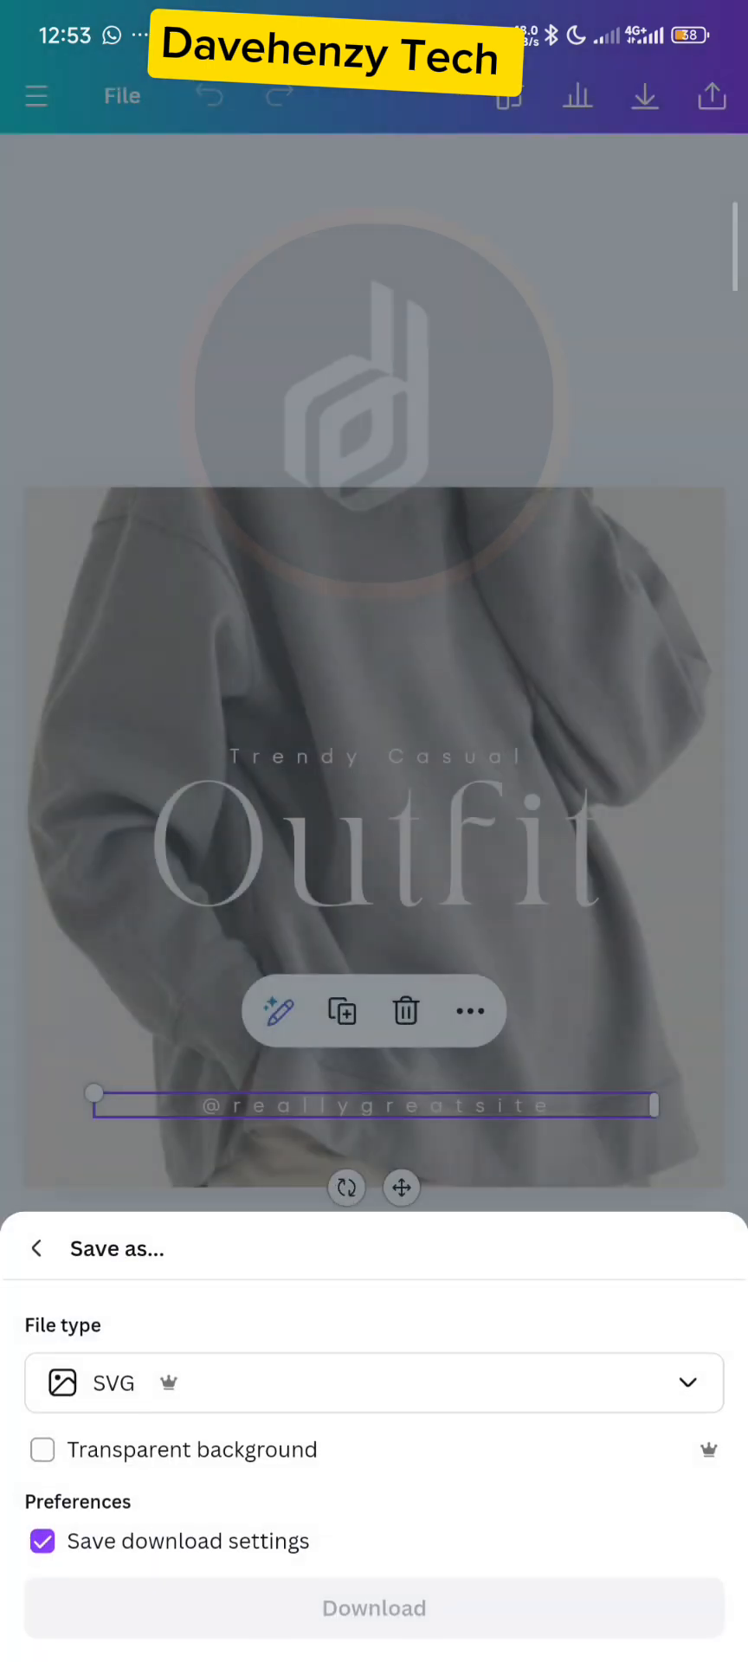
{"action": "left_click", "coordinate": [41, 1449]}
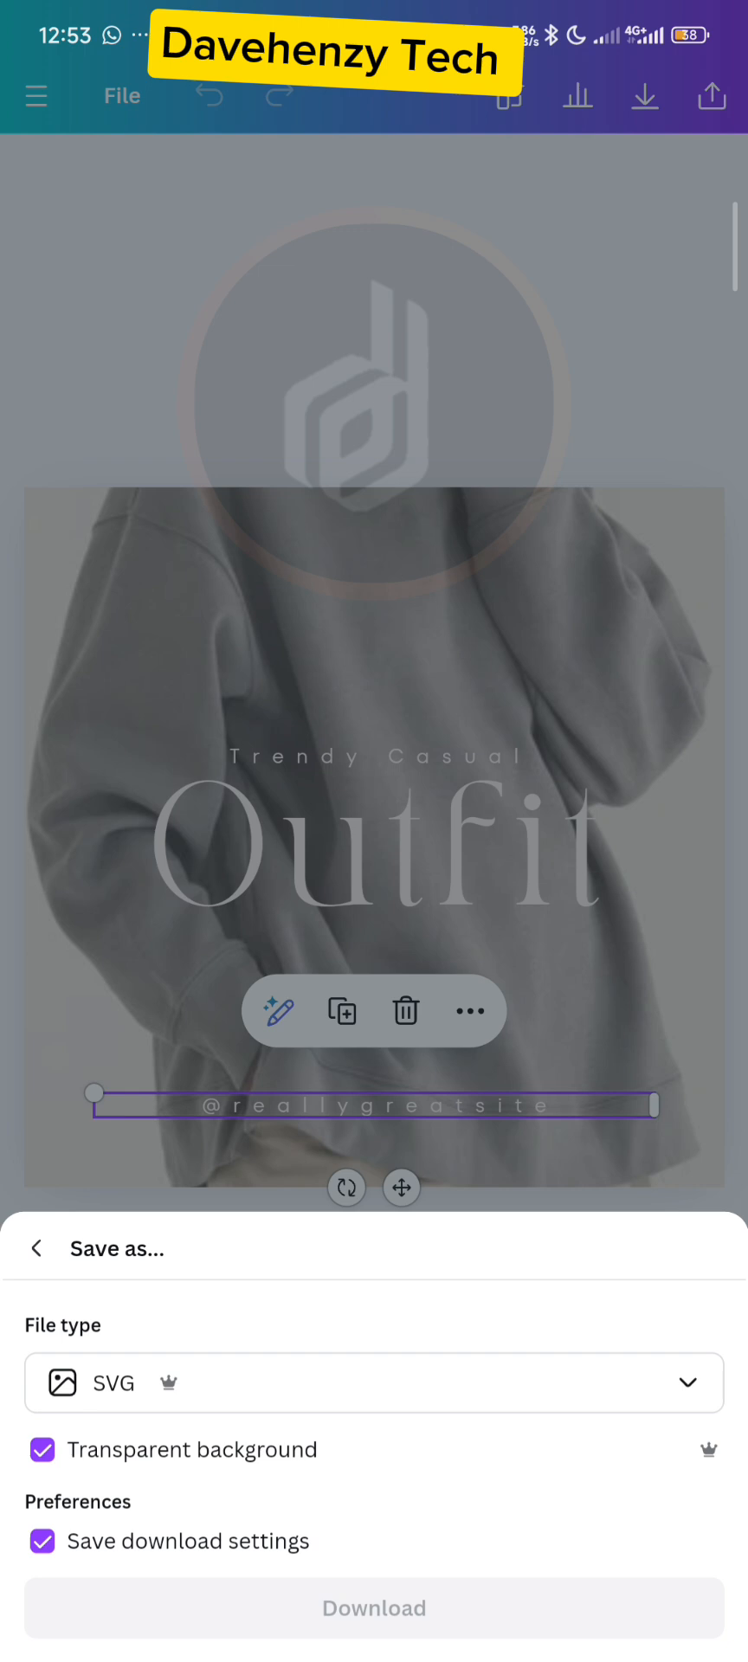
{"action": "left_click", "coordinate": [374, 1381]}
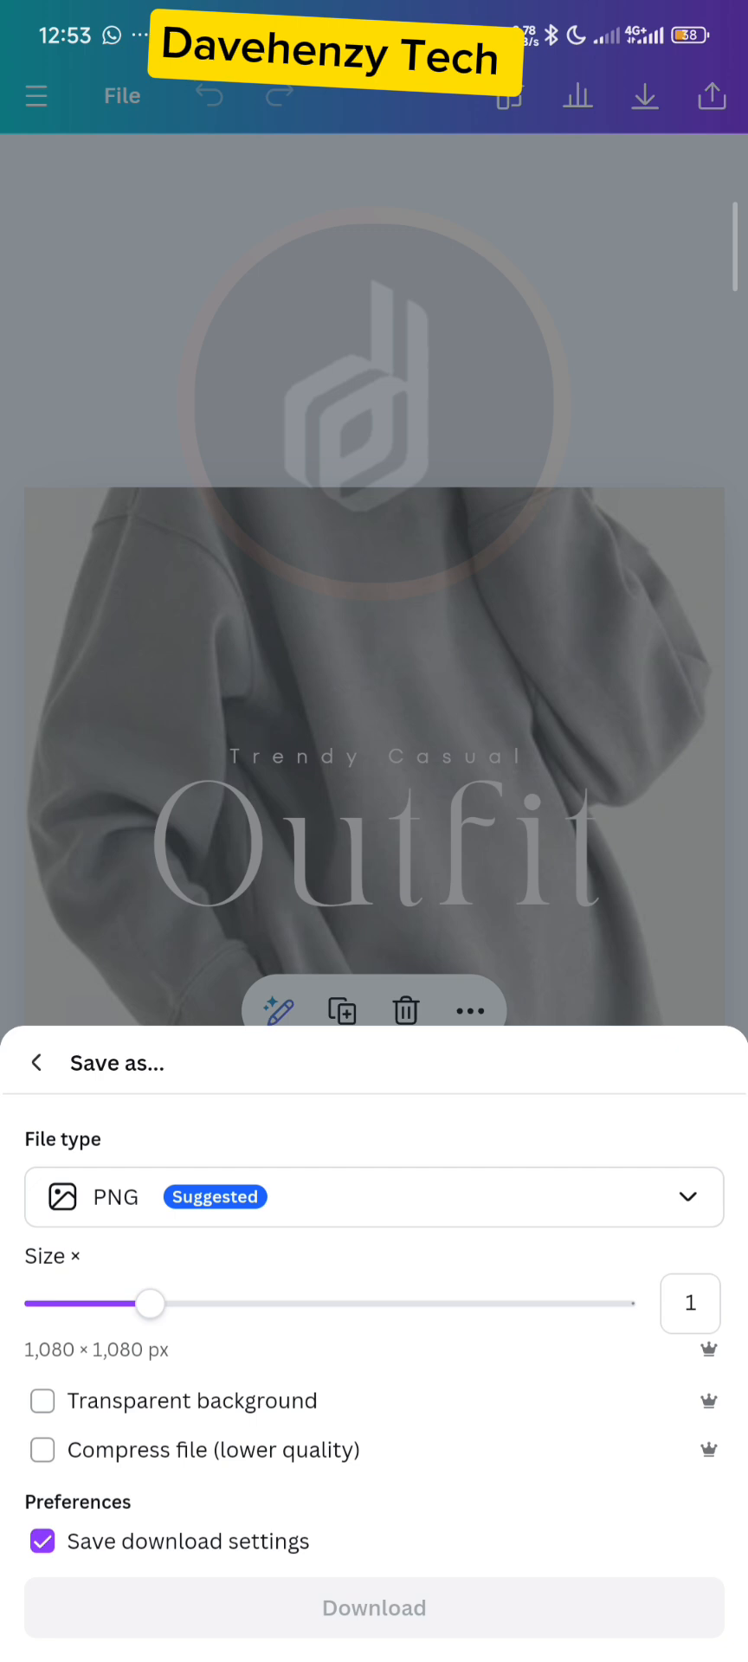
{"action": "left_click", "coordinate": [36, 1063]}
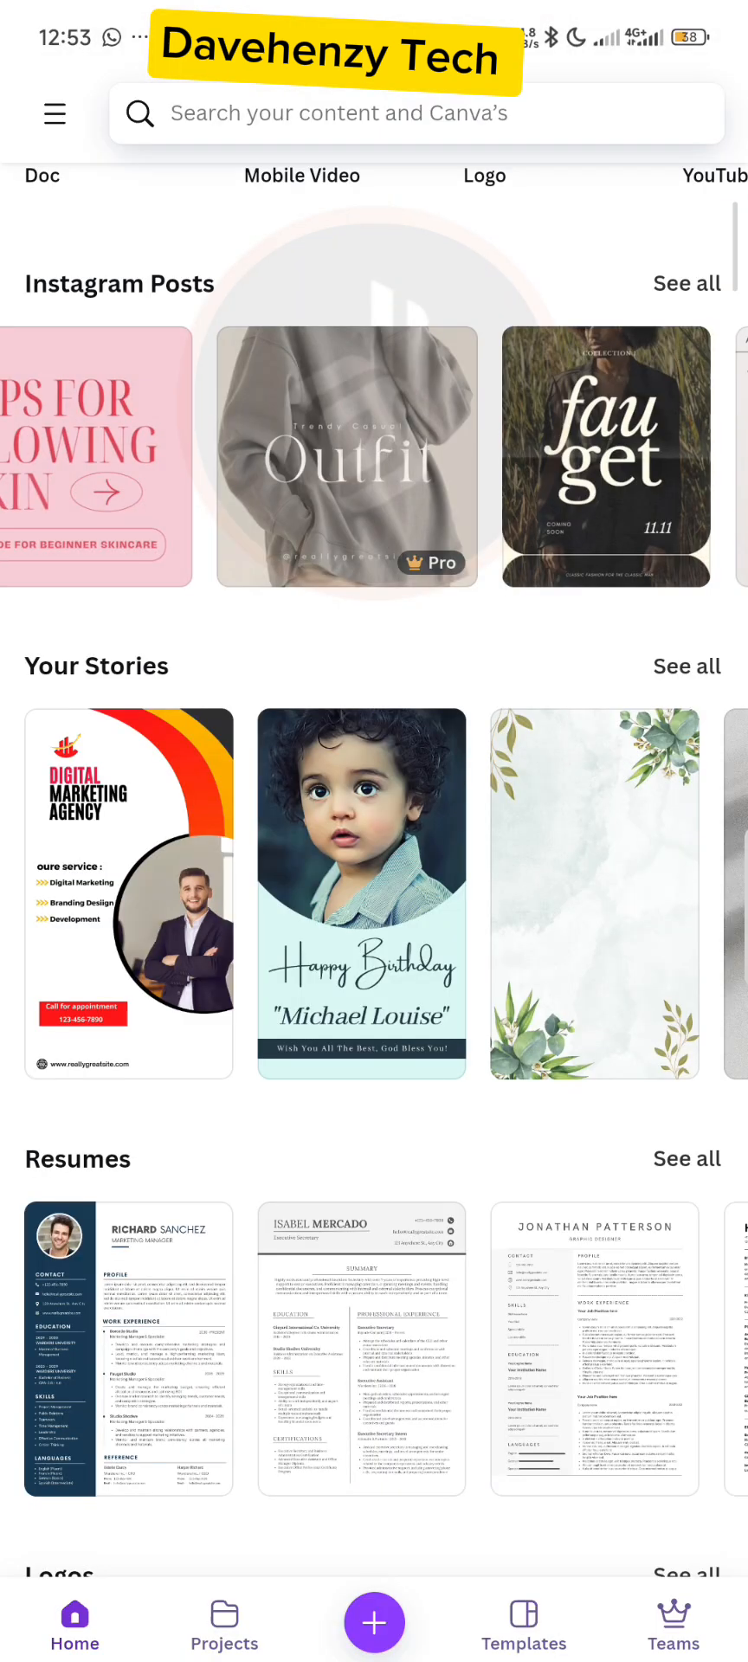
Browse the home page down to the blue 'about me intro' fashion poster template
{"action": "scroll", "scroll_direction": "down", "scroll_amount": 3}
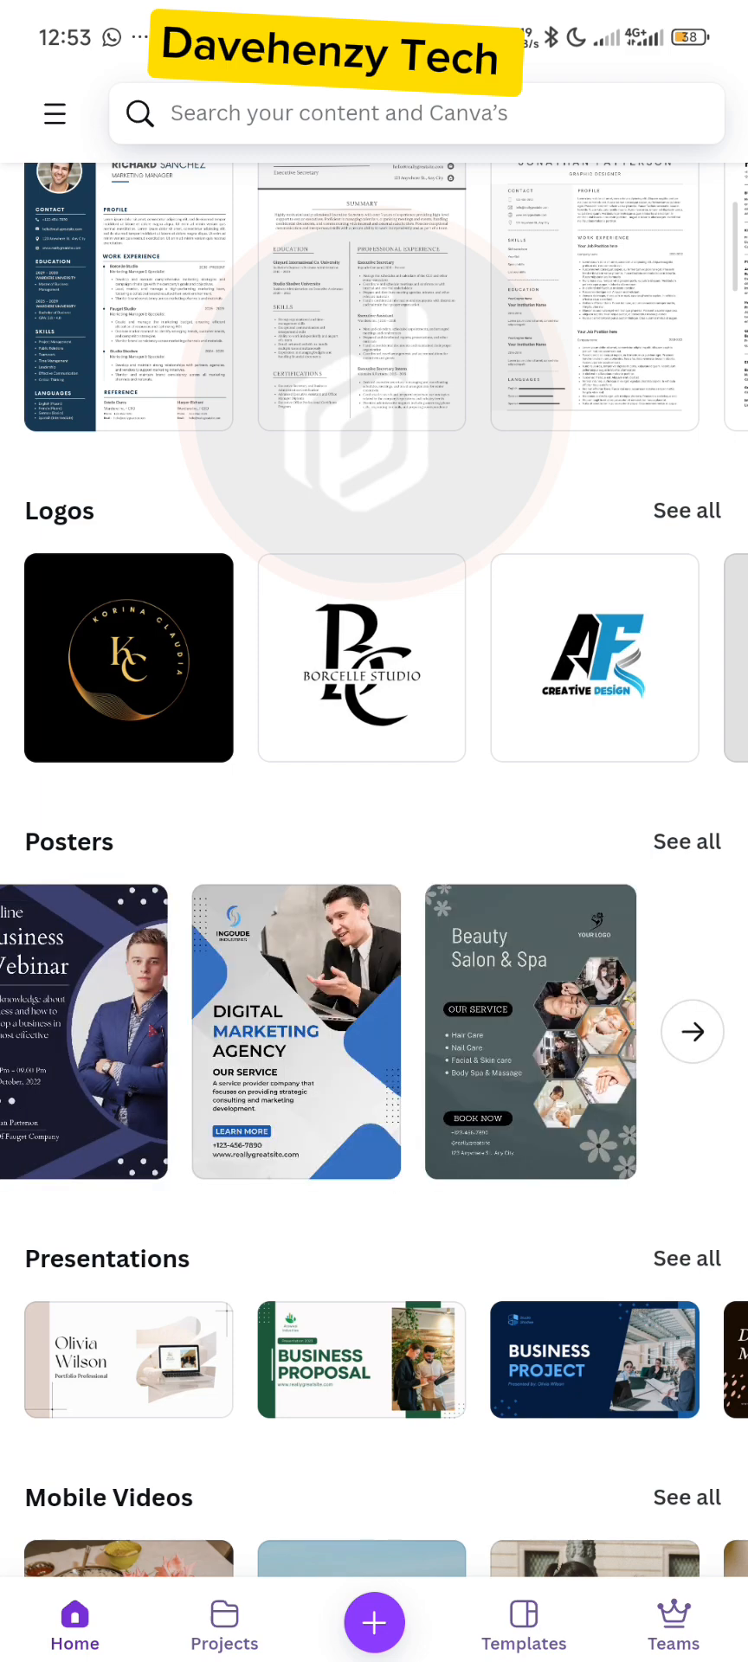
{"action": "scroll", "scroll_direction": "down", "scroll_amount": 3}
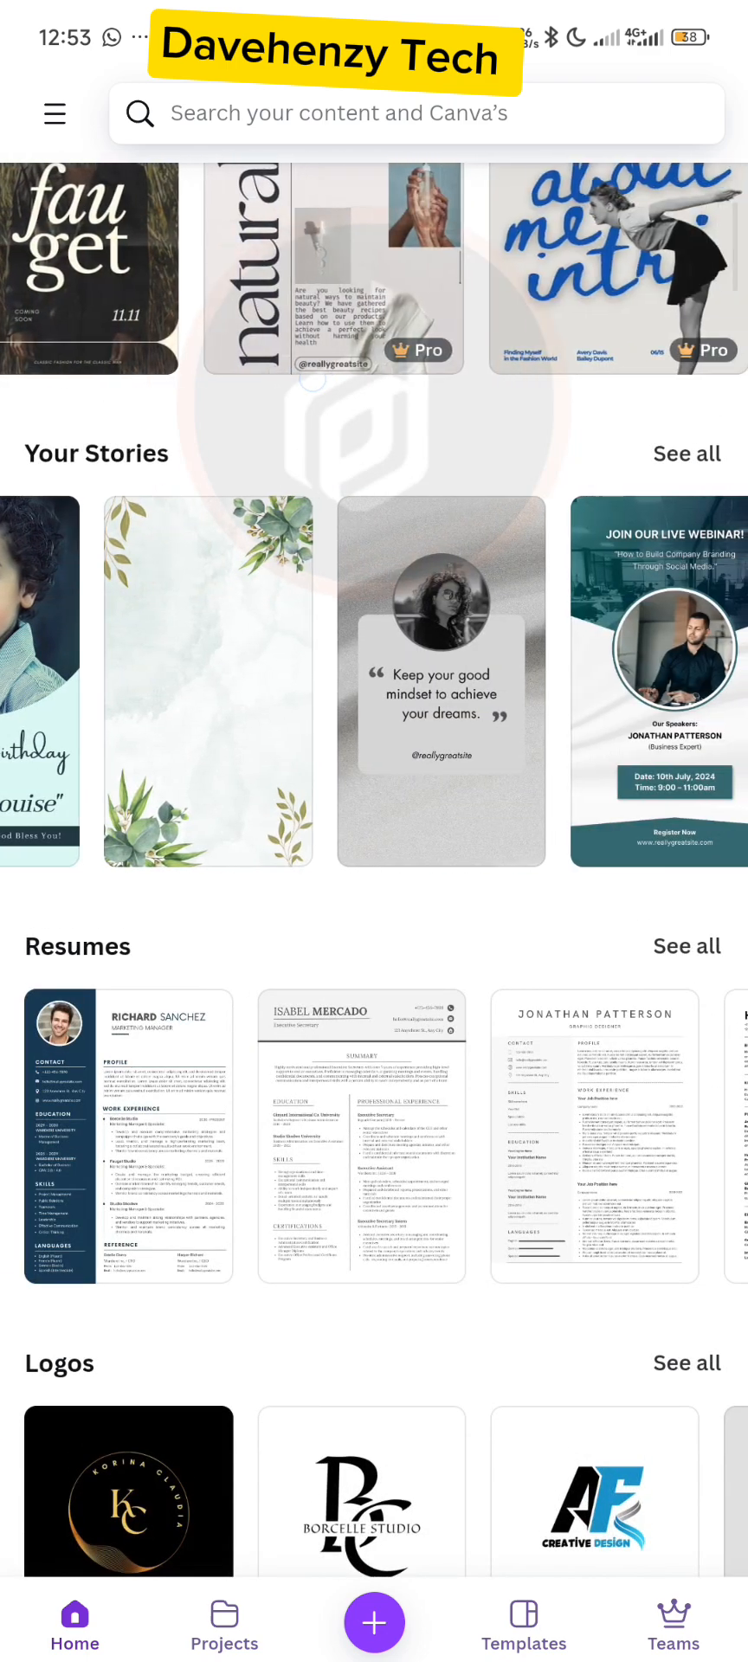
{"action": "scroll", "scroll_direction": "down", "scroll_amount": 3}
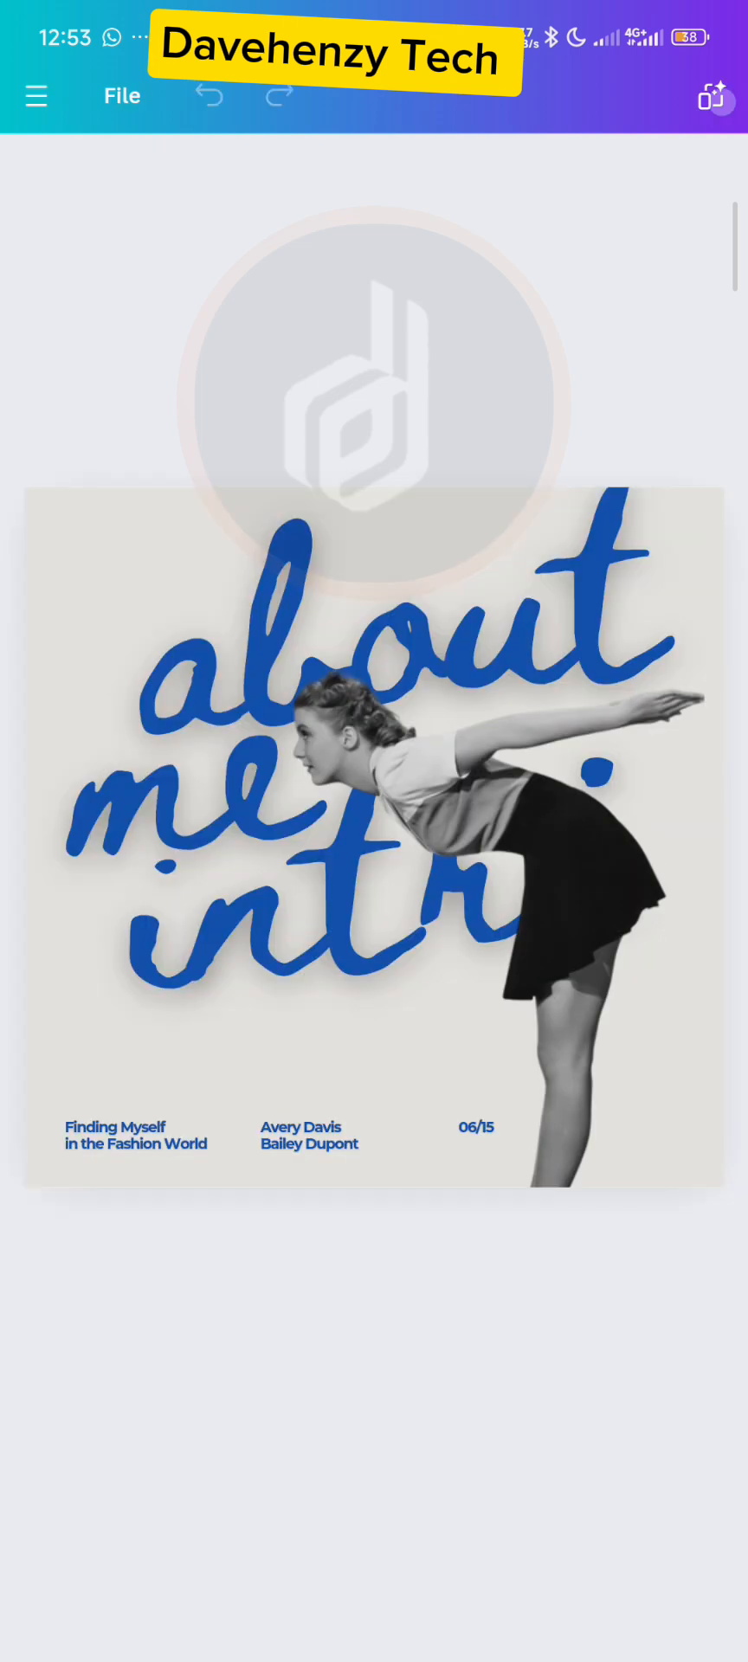
Download the 'about me intro' poster with SVG chosen as the file type
{"action": "left_click", "coordinate": [644, 95]}
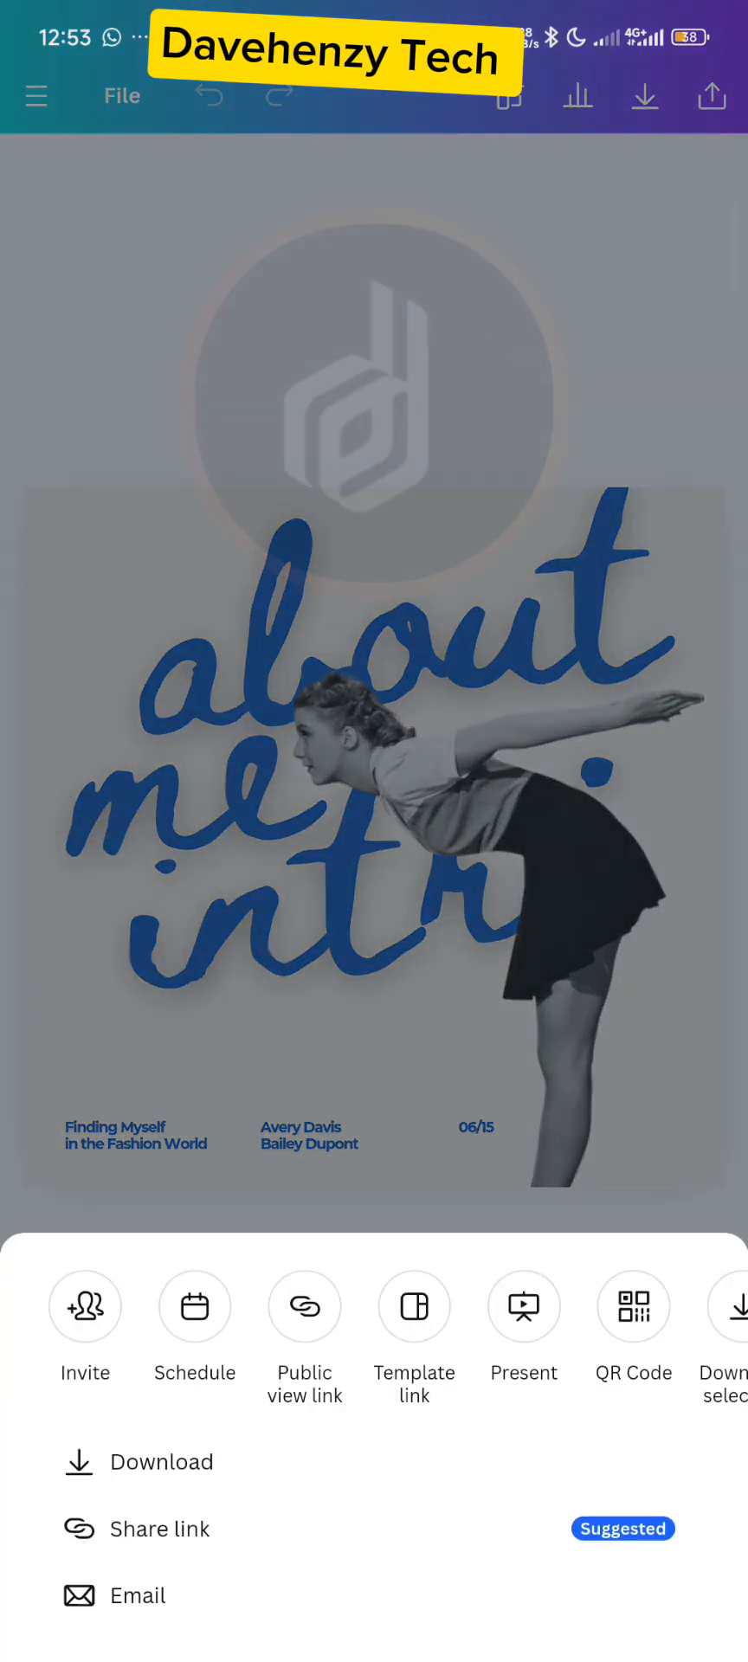
{"action": "left_click", "coordinate": [163, 1461]}
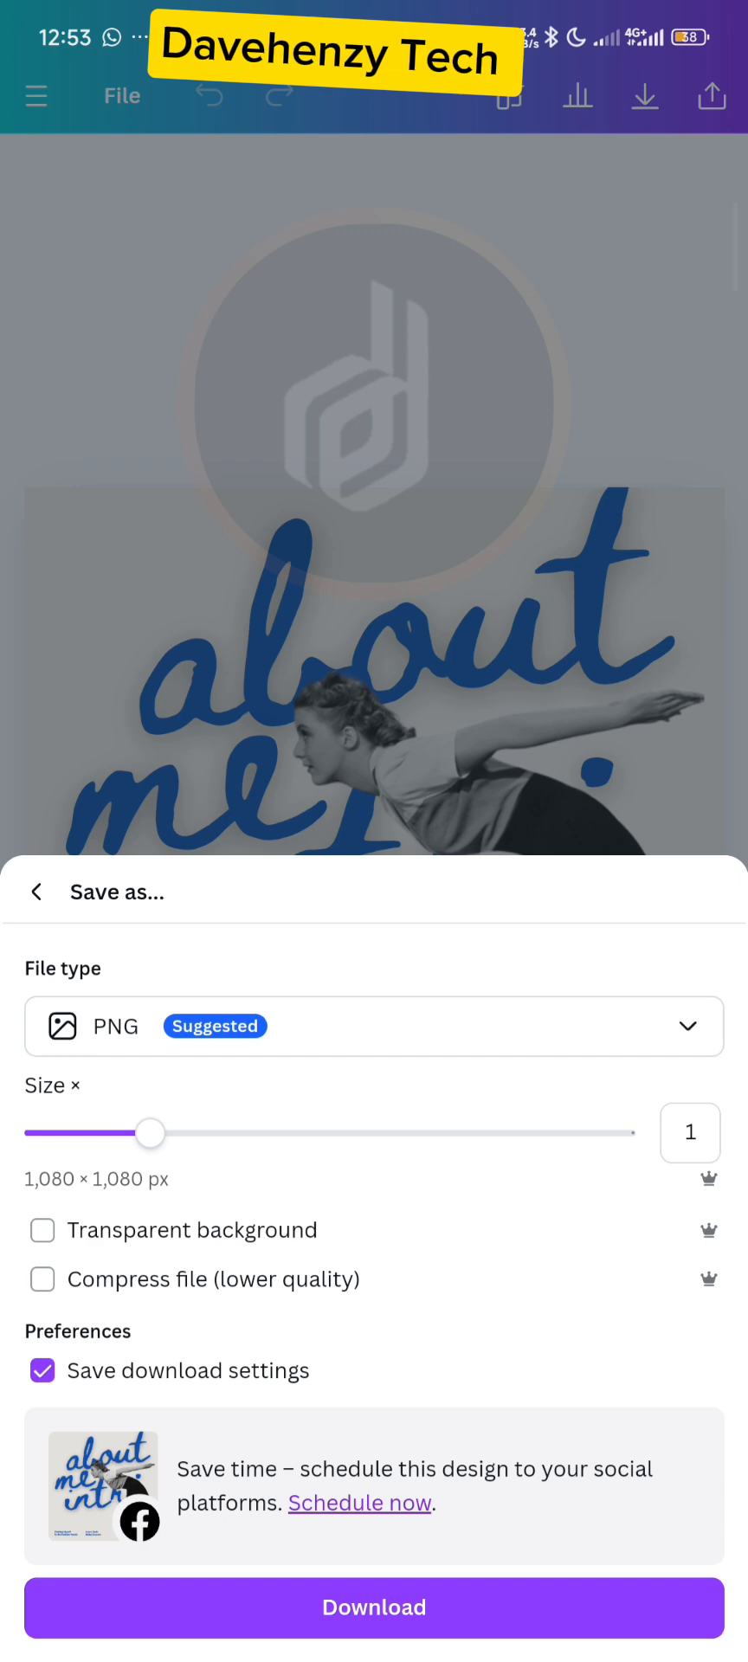
{"action": "left_click", "coordinate": [374, 1026]}
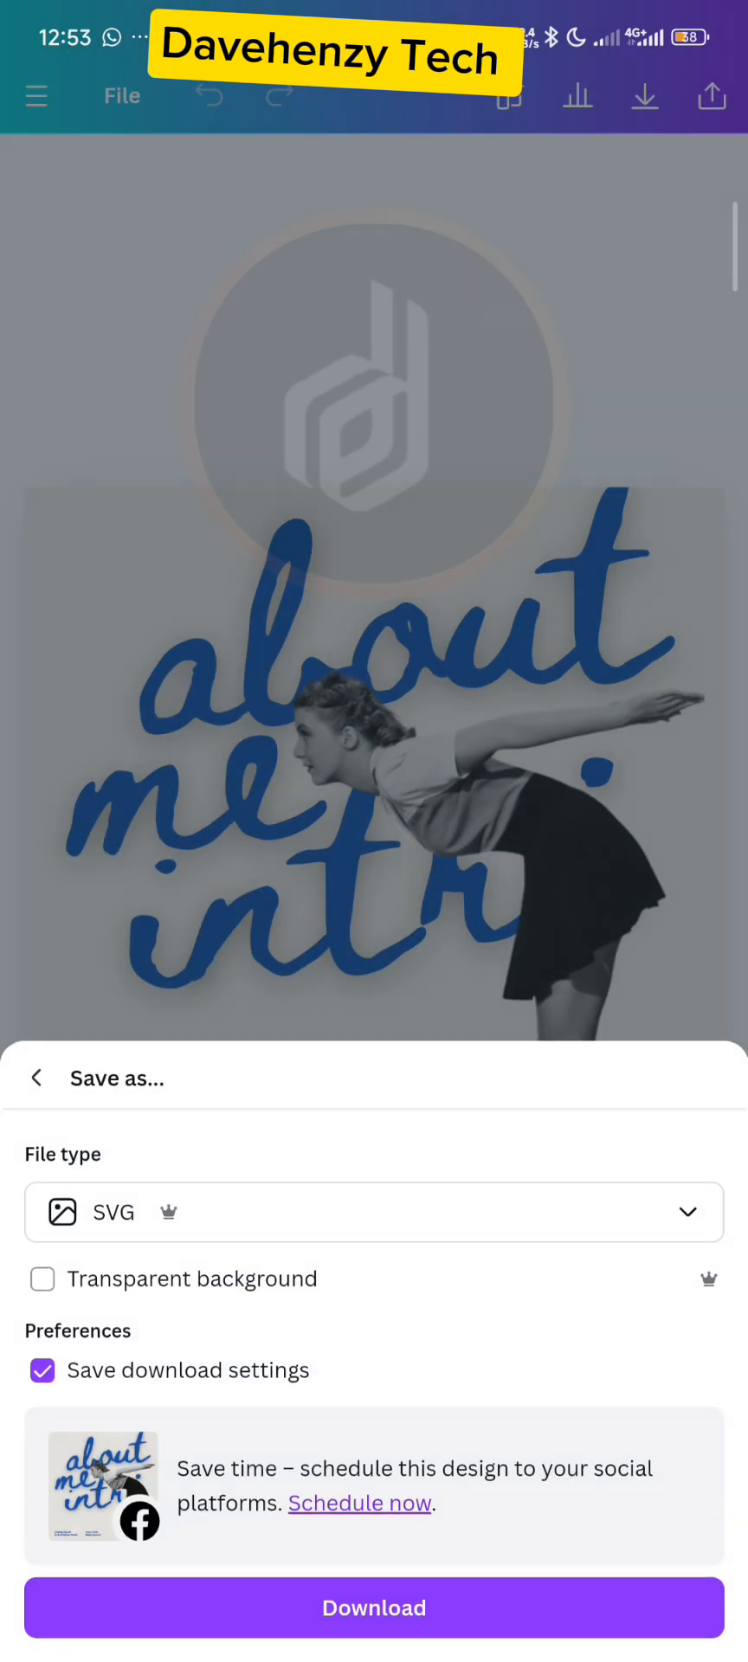
{"action": "left_click", "coordinate": [372, 1606]}
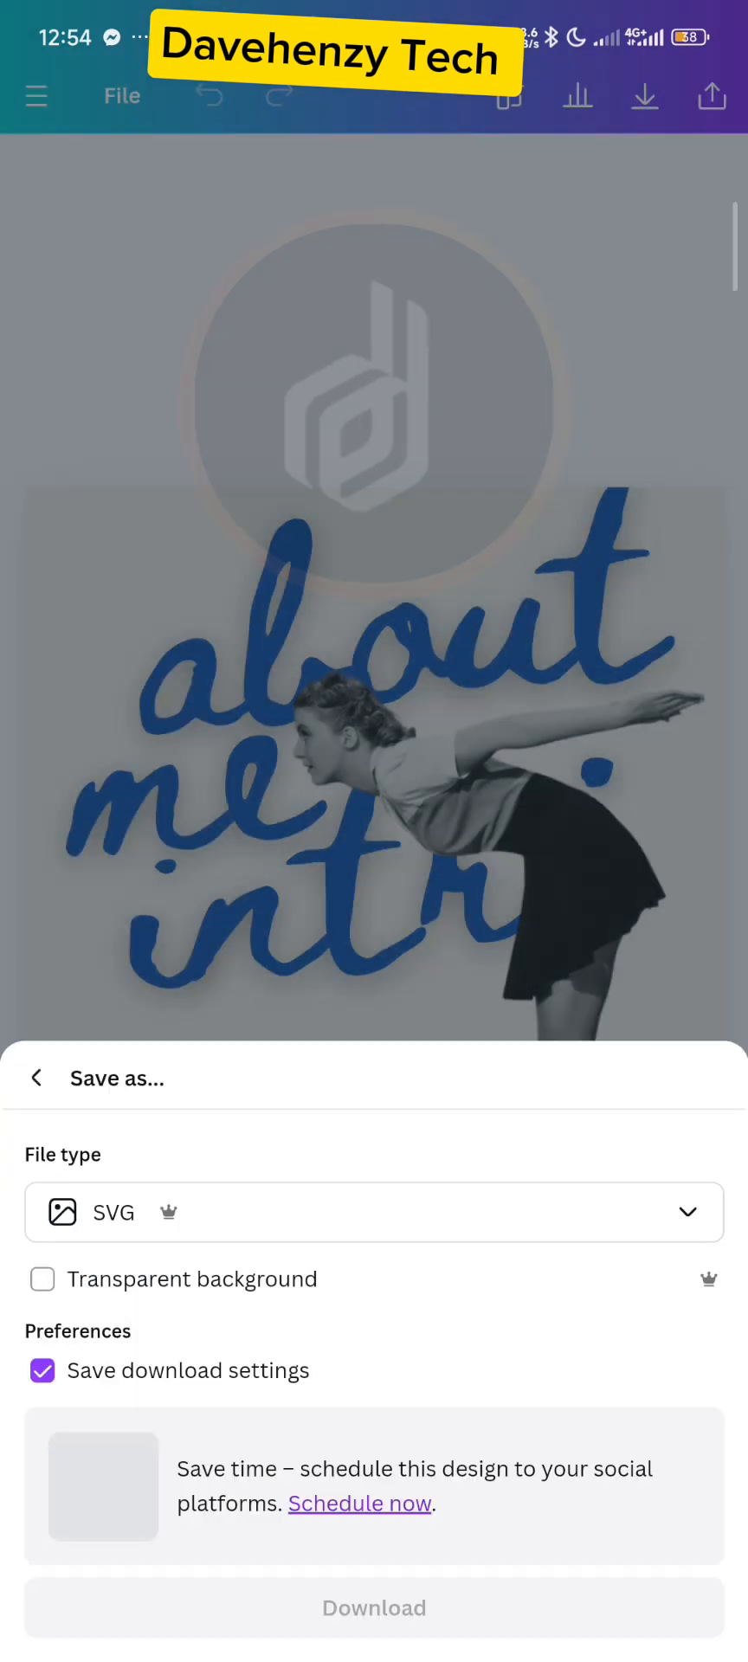
{"action": "left_click", "coordinate": [373, 1607]}
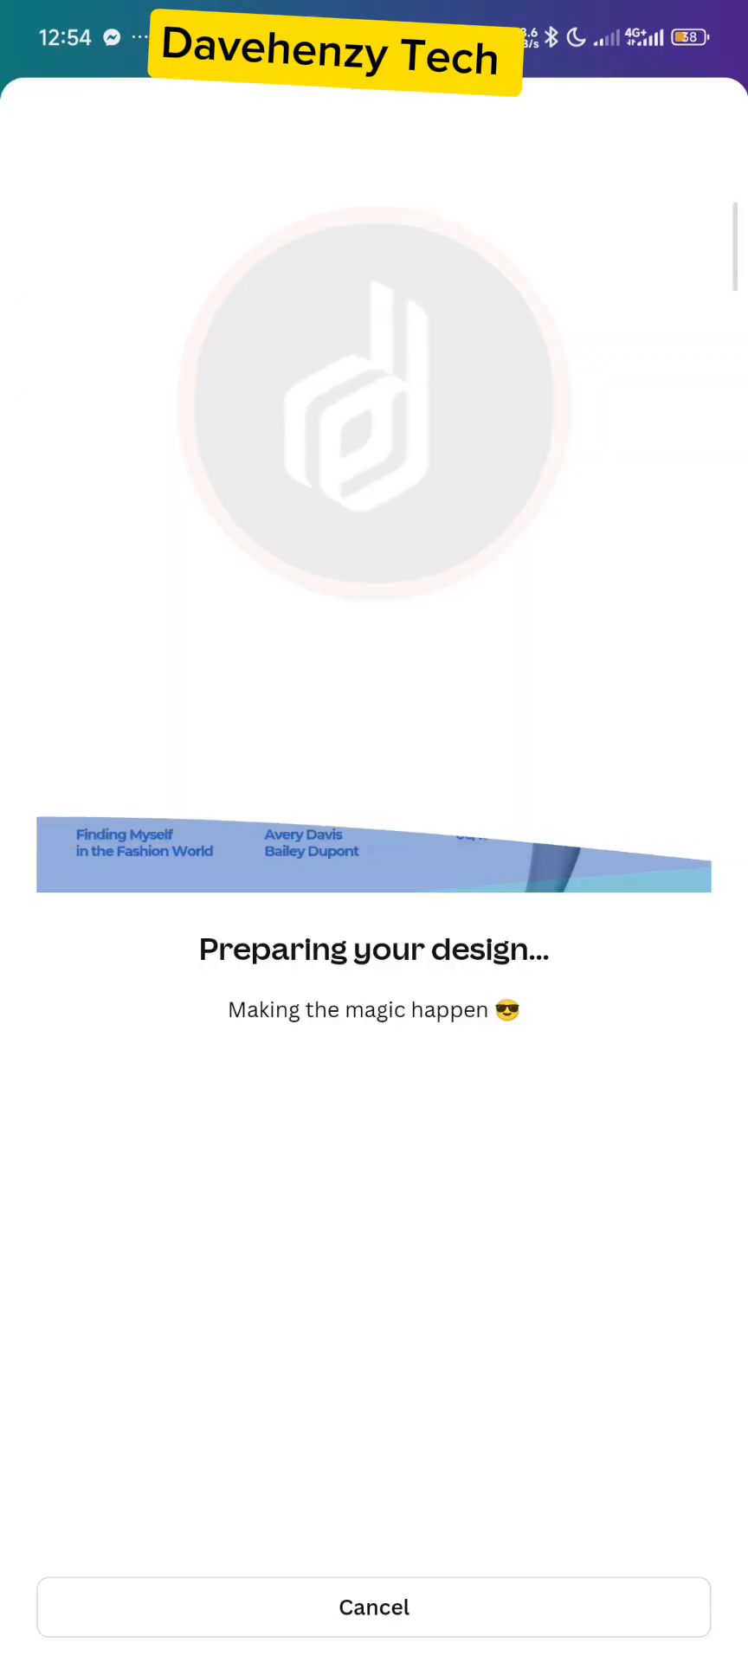